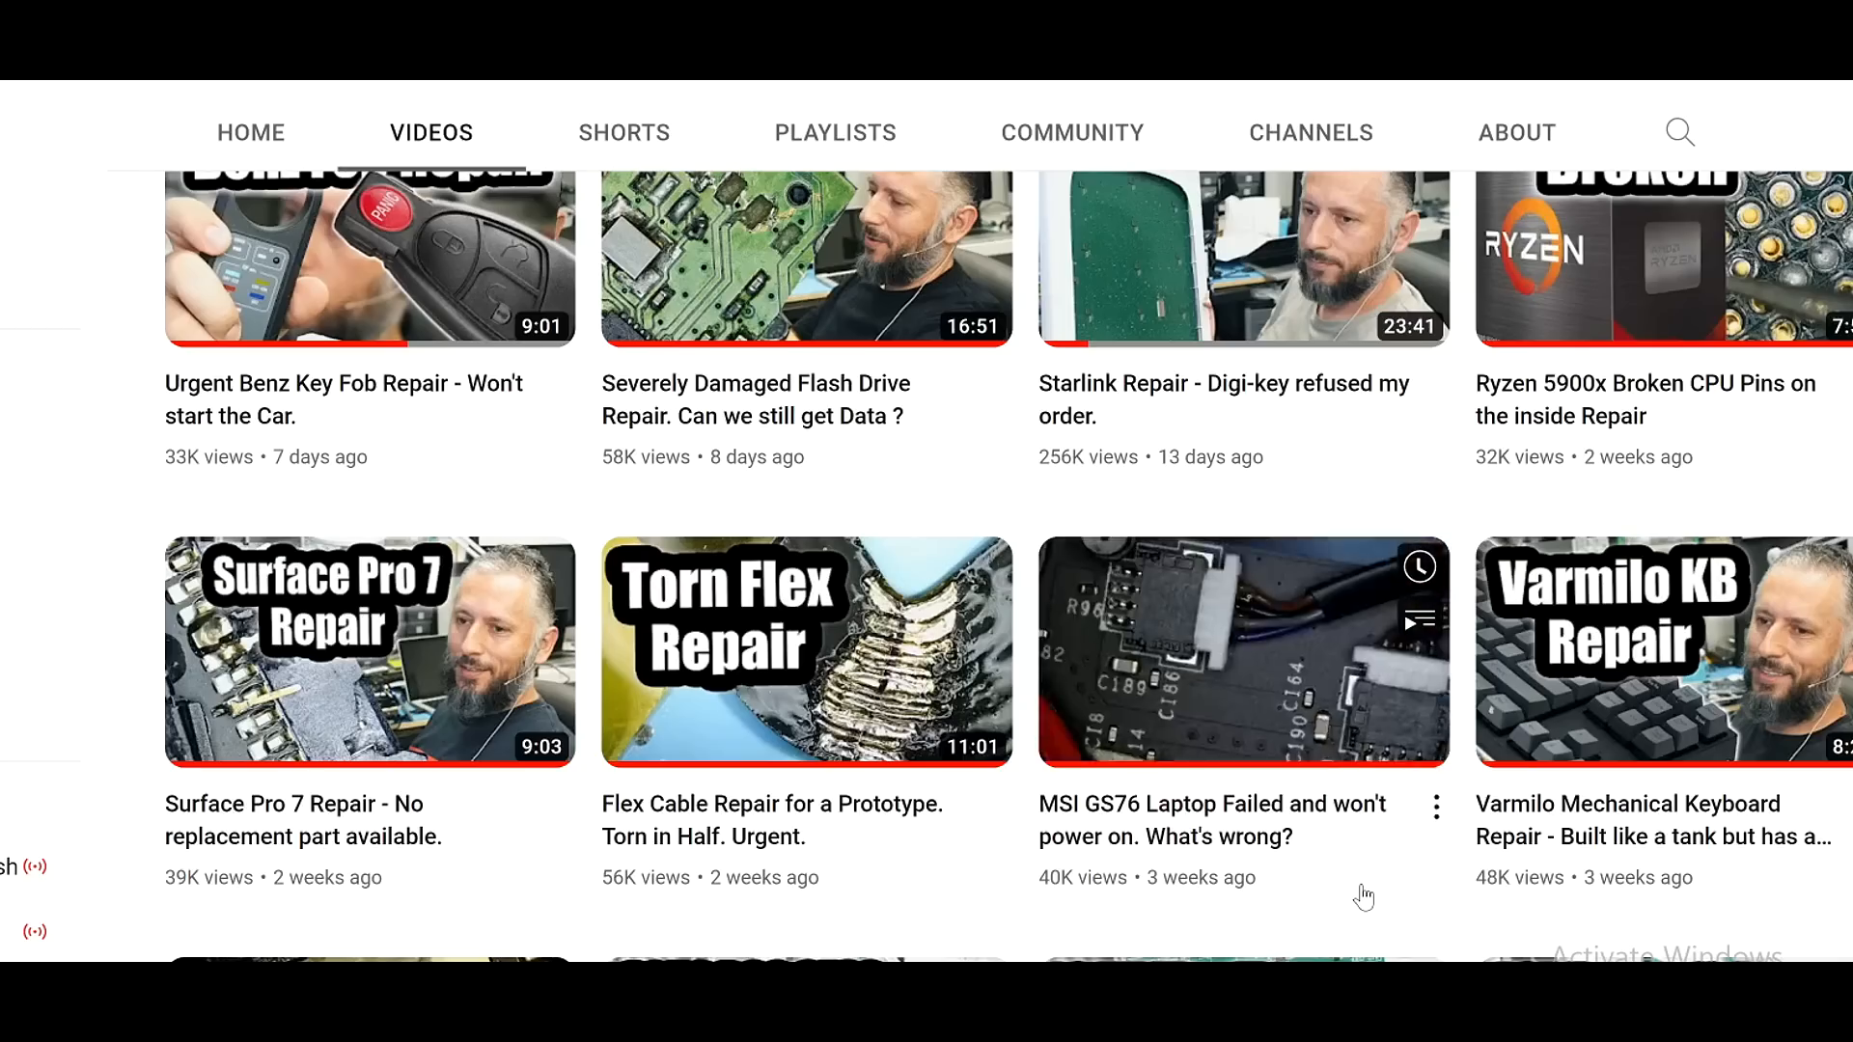
{"action": "mouse_move", "coordinate": [1241, 649]}
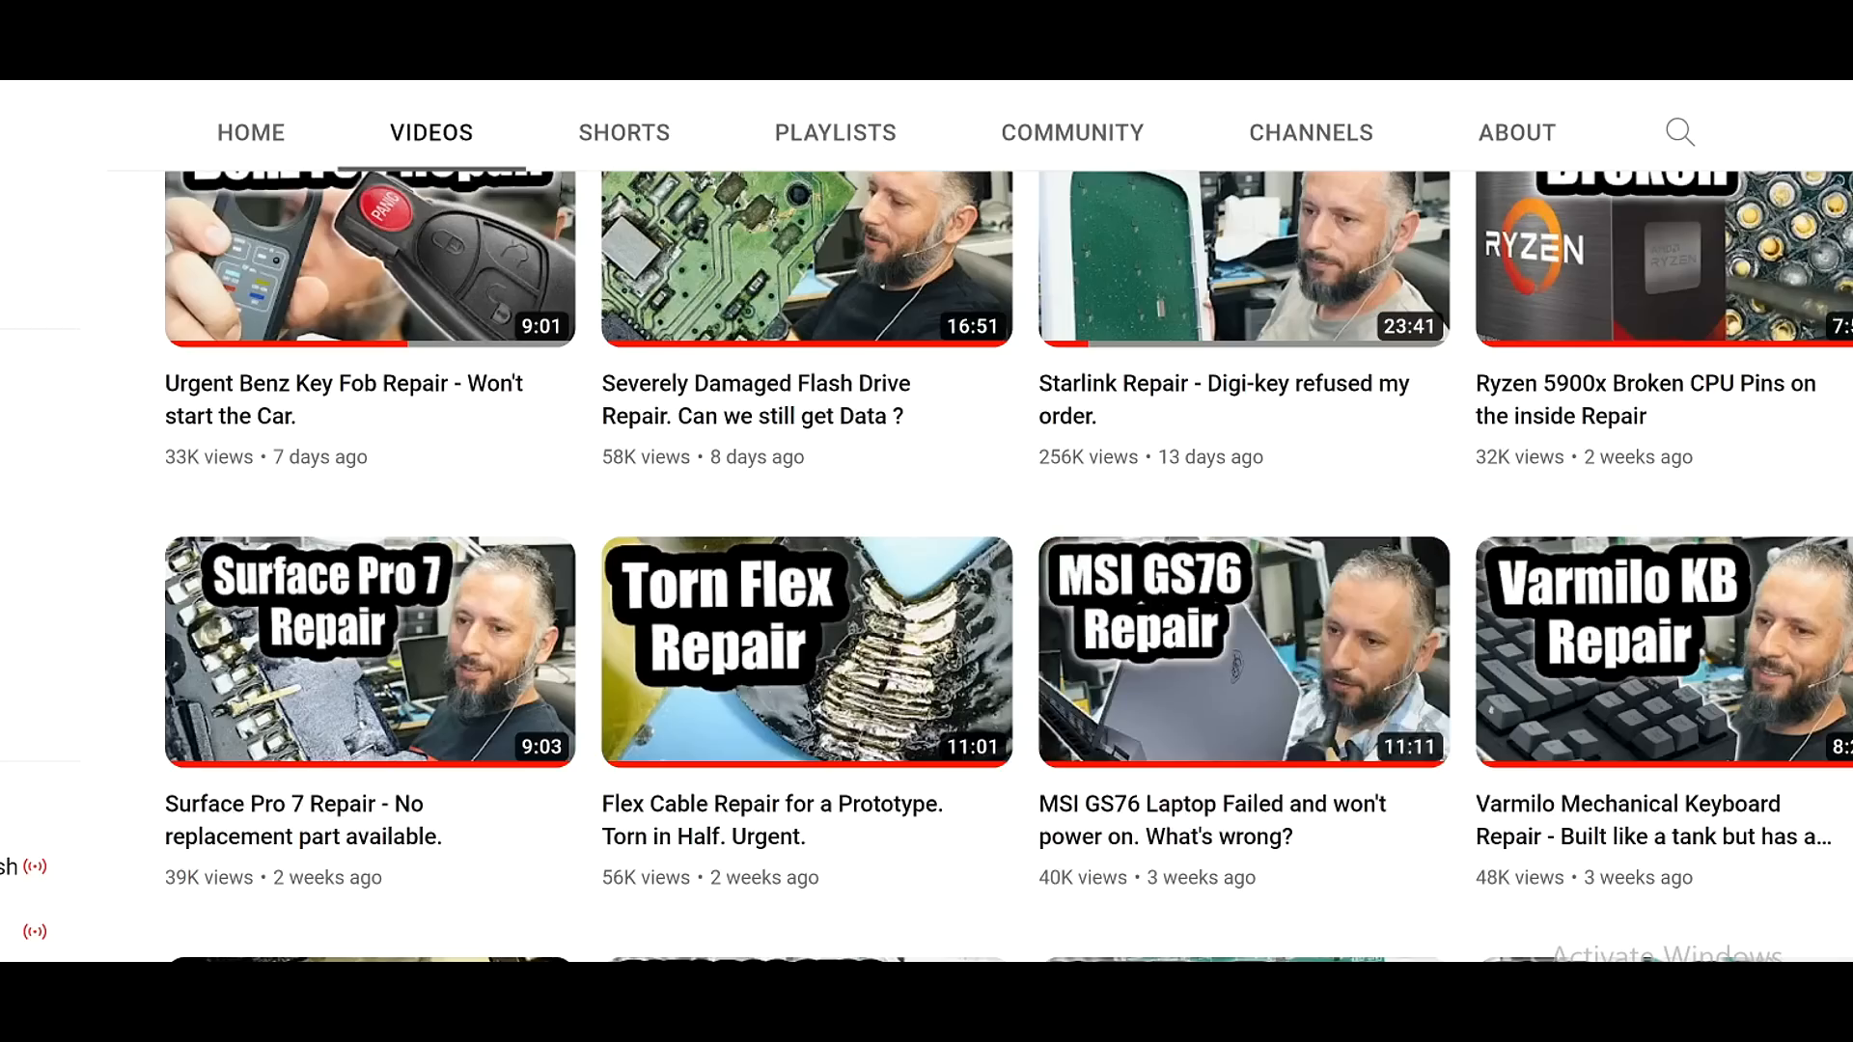